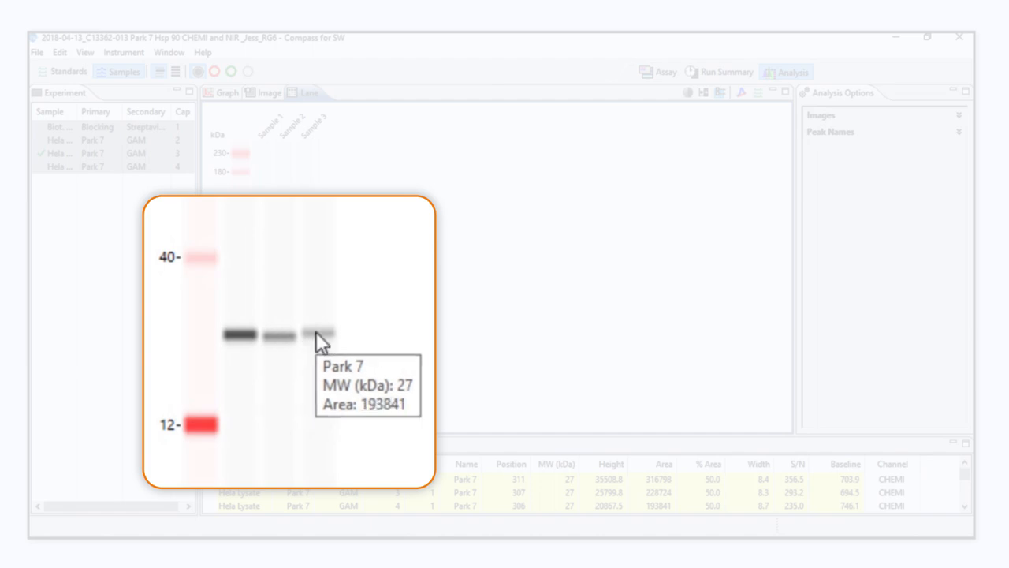
- Switch to the Graph view showing stacked Park 7 electropherograms for samples 1-3
click(229, 92)
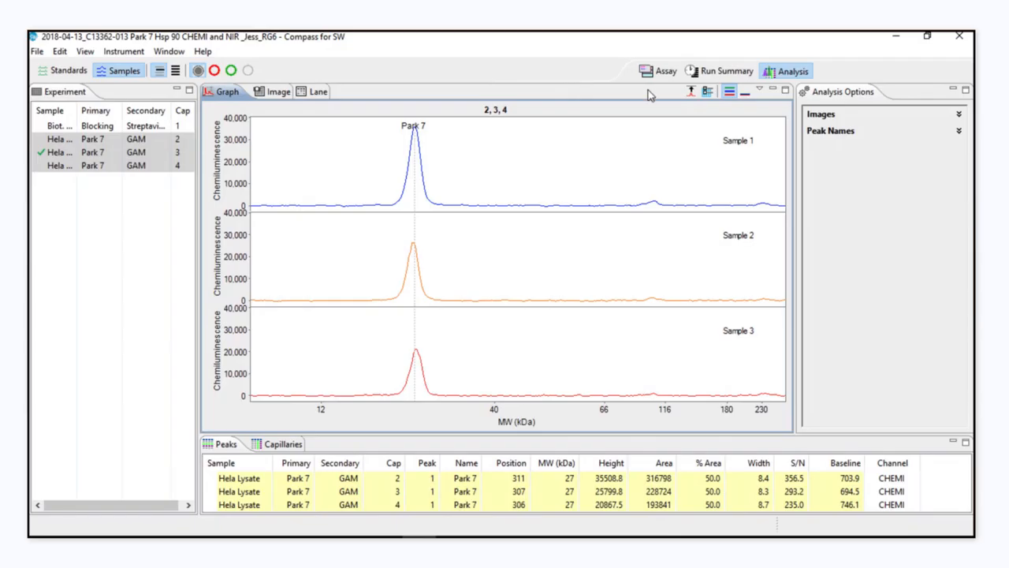
mouse_move(744, 96)
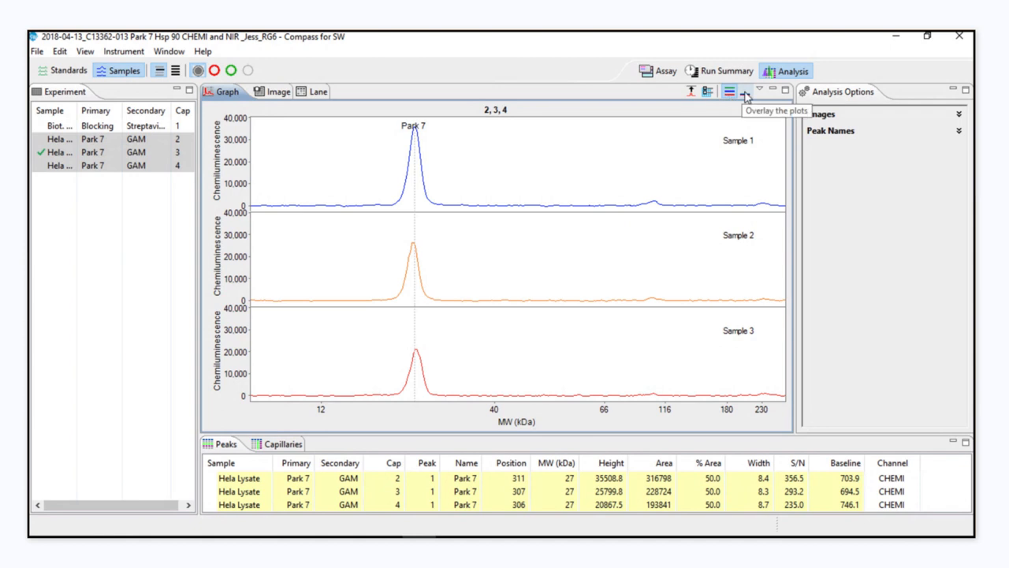
- Overlay the three sample traces in one graph and review Park 7 peak areas in the table
click(732, 91)
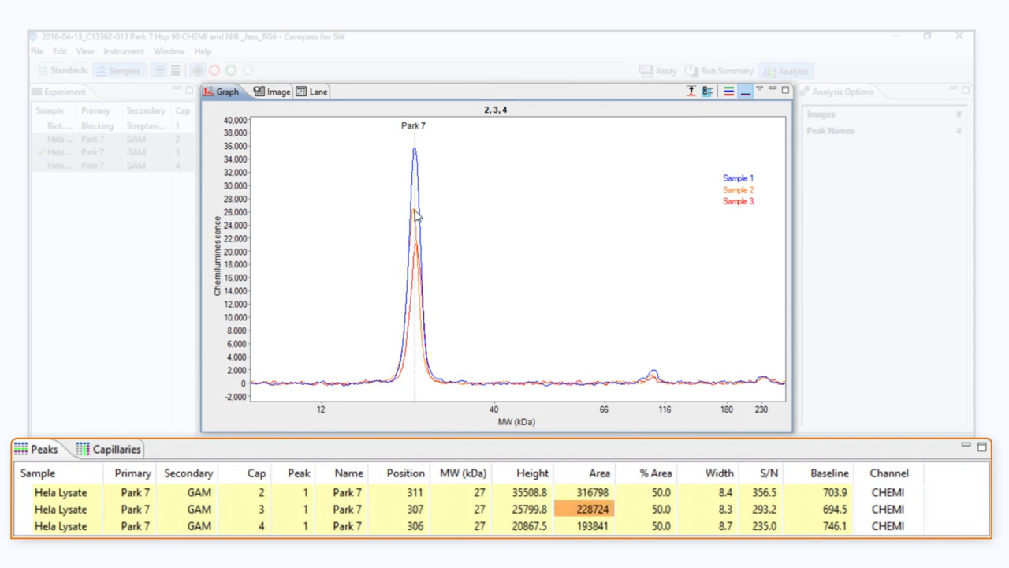
click(598, 527)
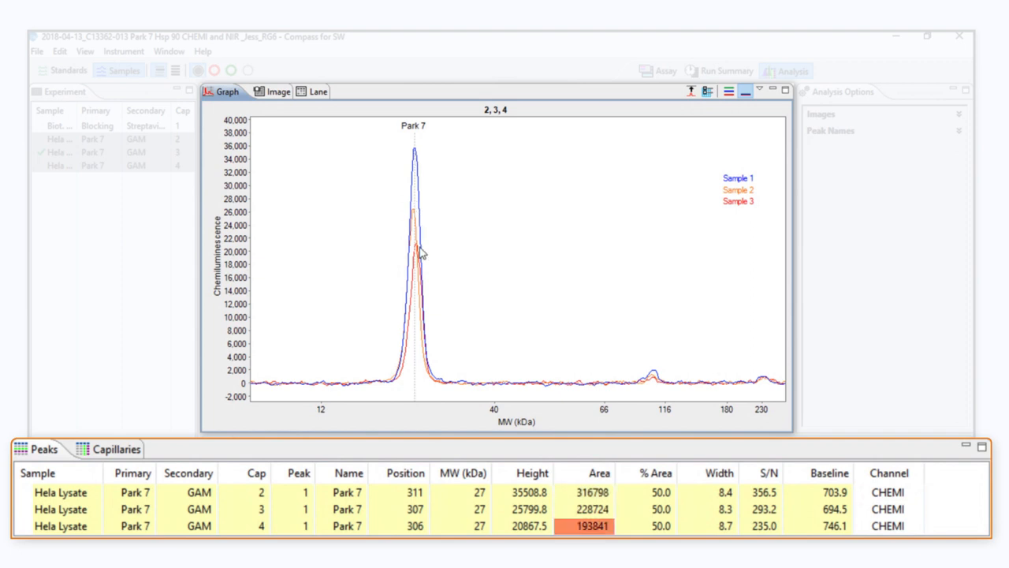